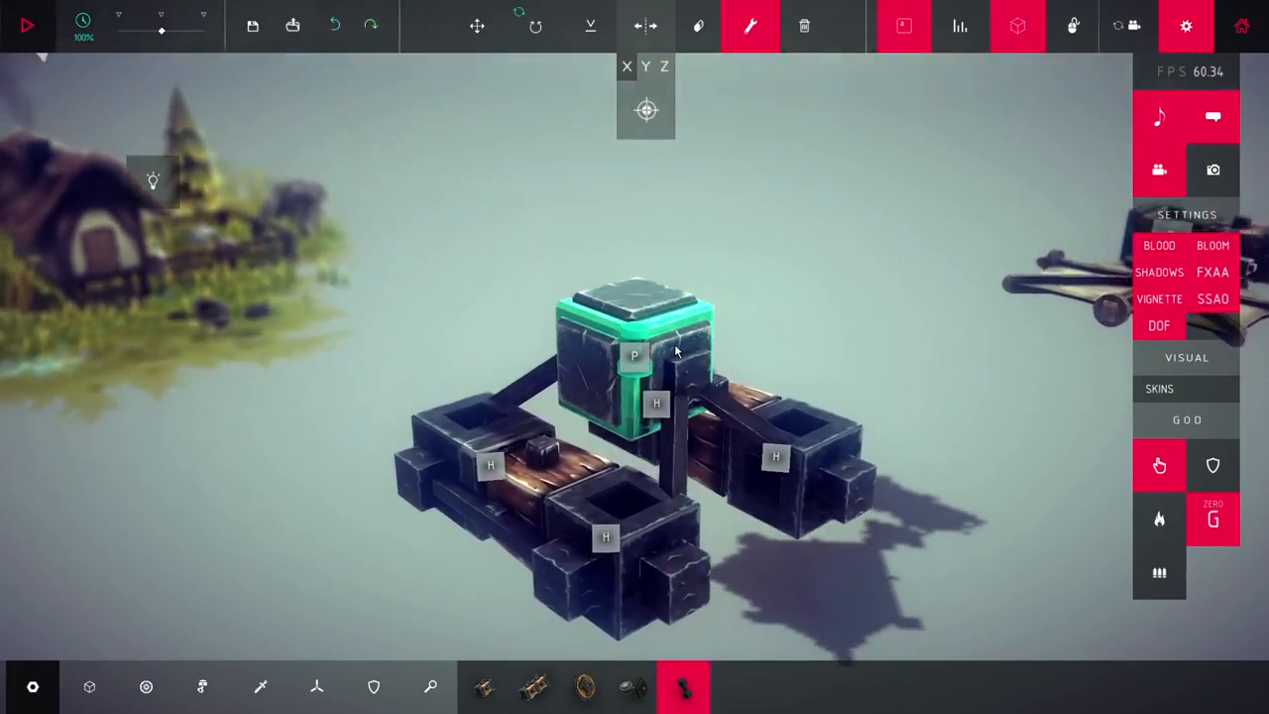
- Reassign the controller piston's Extend key to F
{"action": "left_click", "coordinate": [635, 355]}
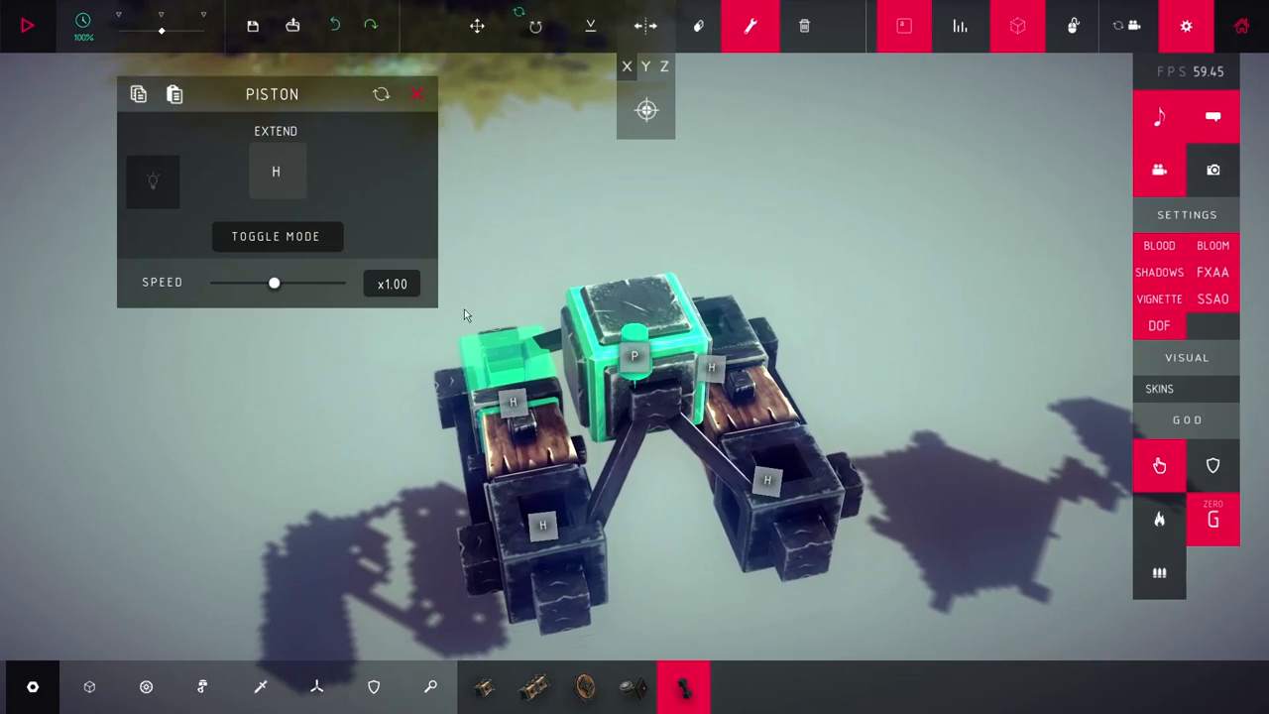
{"action": "left_click", "coordinate": [276, 170]}
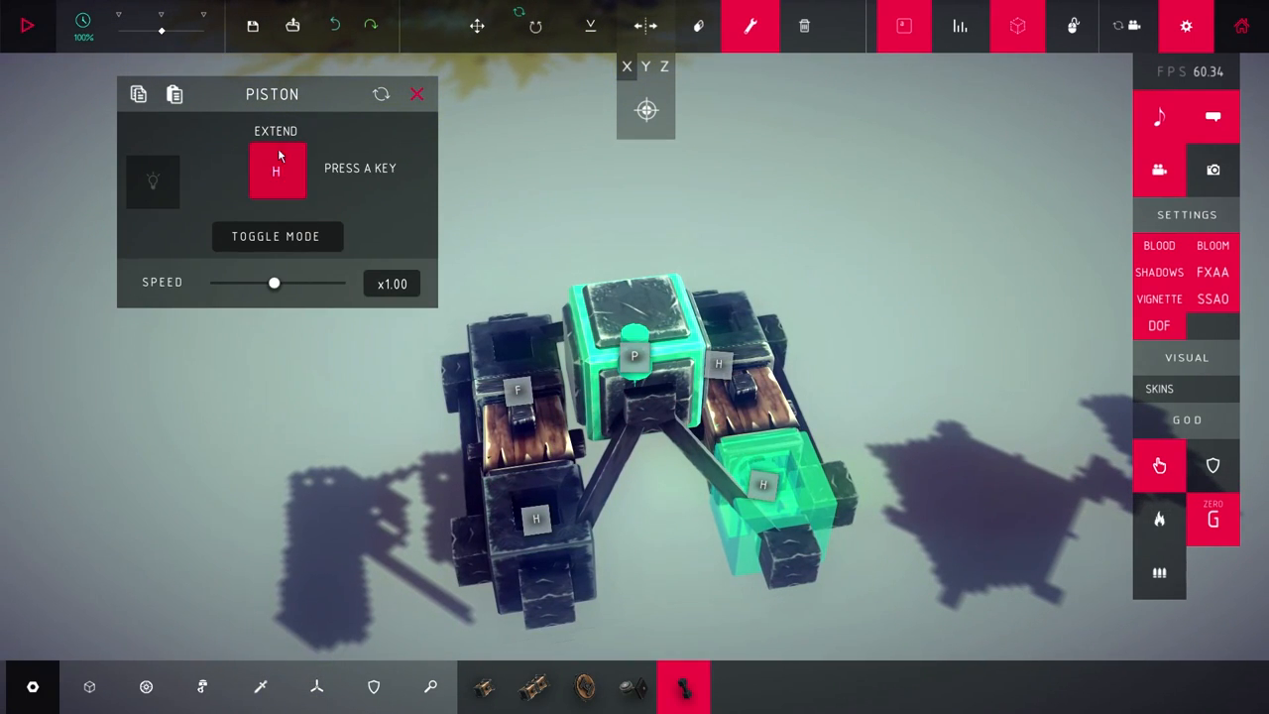
{"action": "key", "text": "f"}
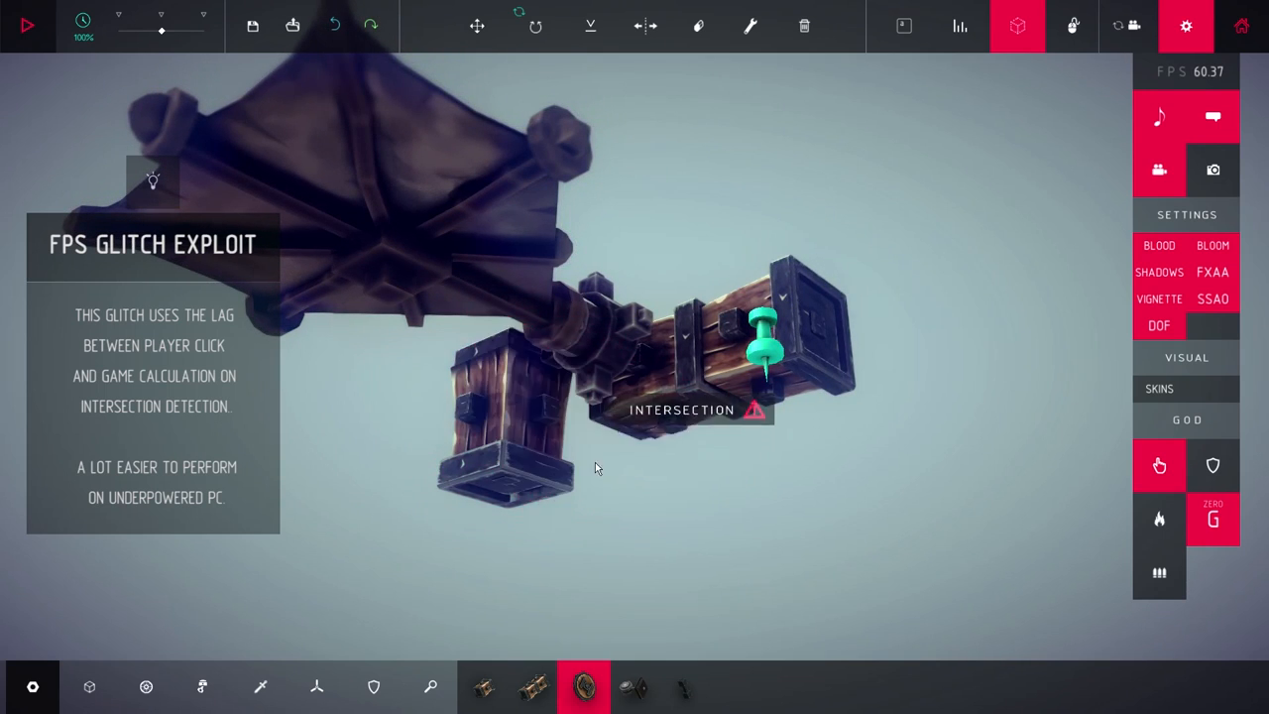
- Place a block at the intersection point of the wing hinge assembly using the FPS glitch
{"action": "left_click", "coordinate": [89, 686]}
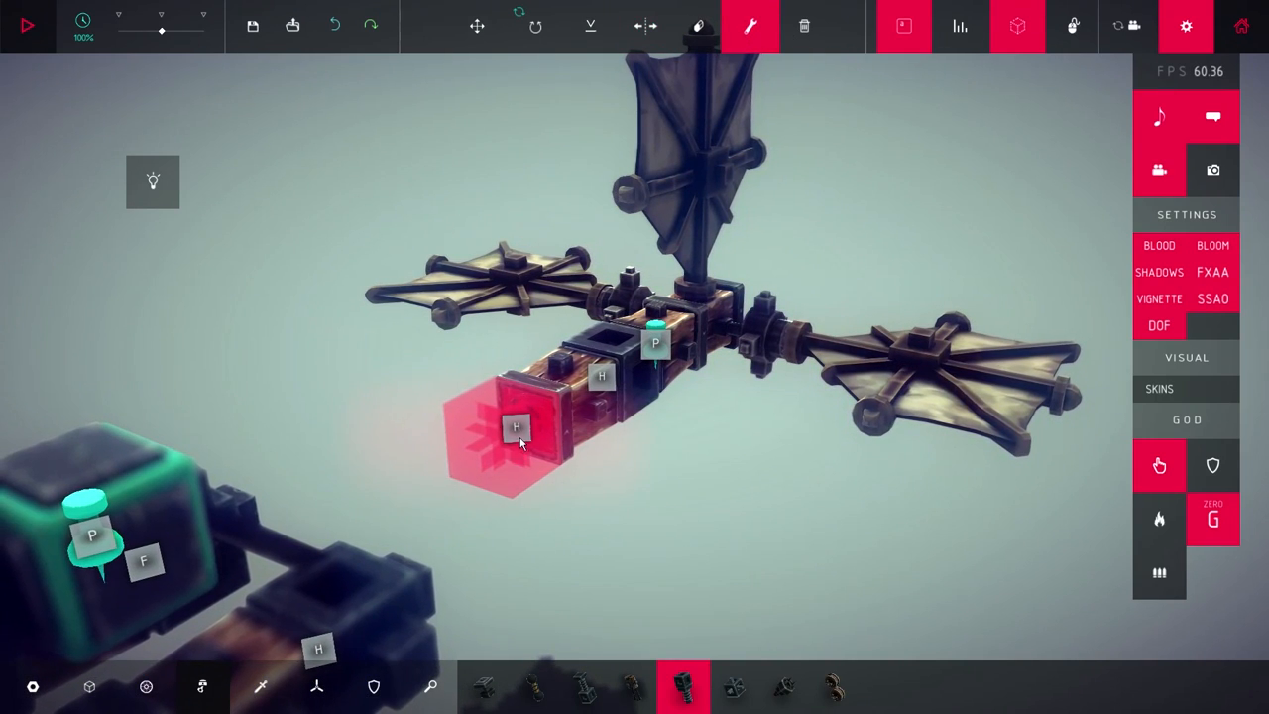
- Attach pistons to the hinge linkage under the wings
{"action": "left_click", "coordinate": [516, 428]}
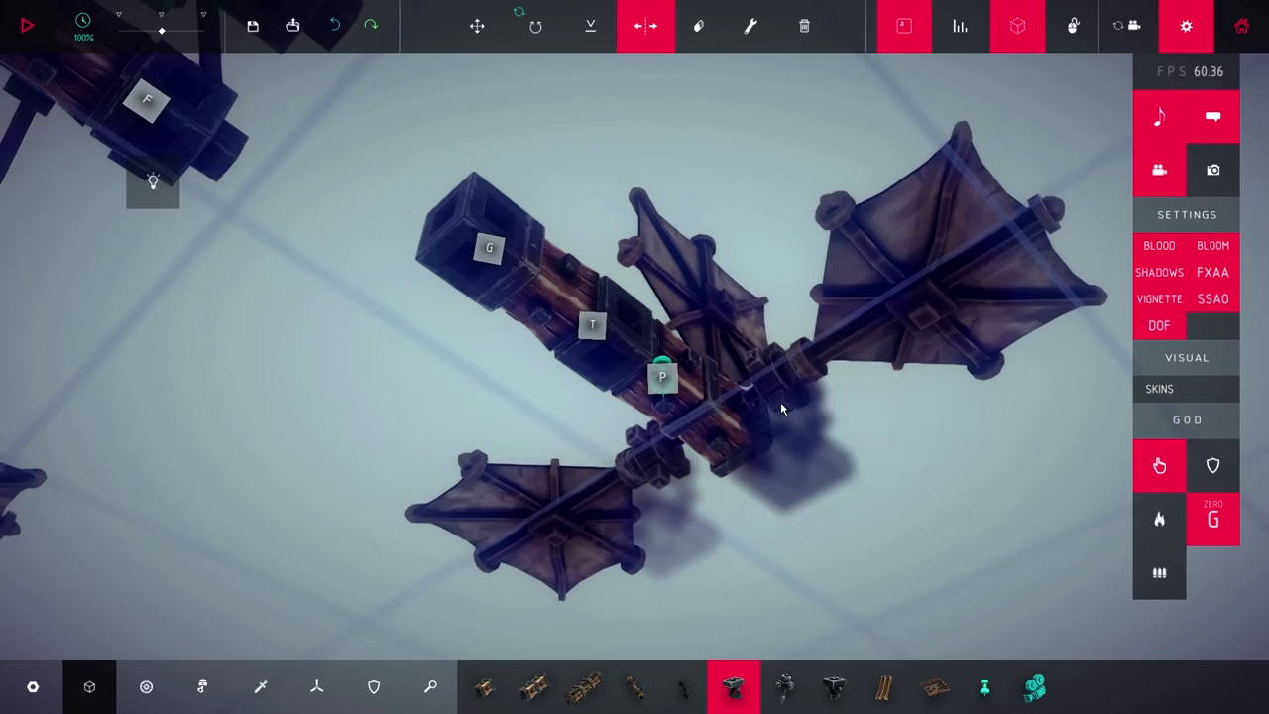
{"action": "left_click", "coordinate": [683, 686]}
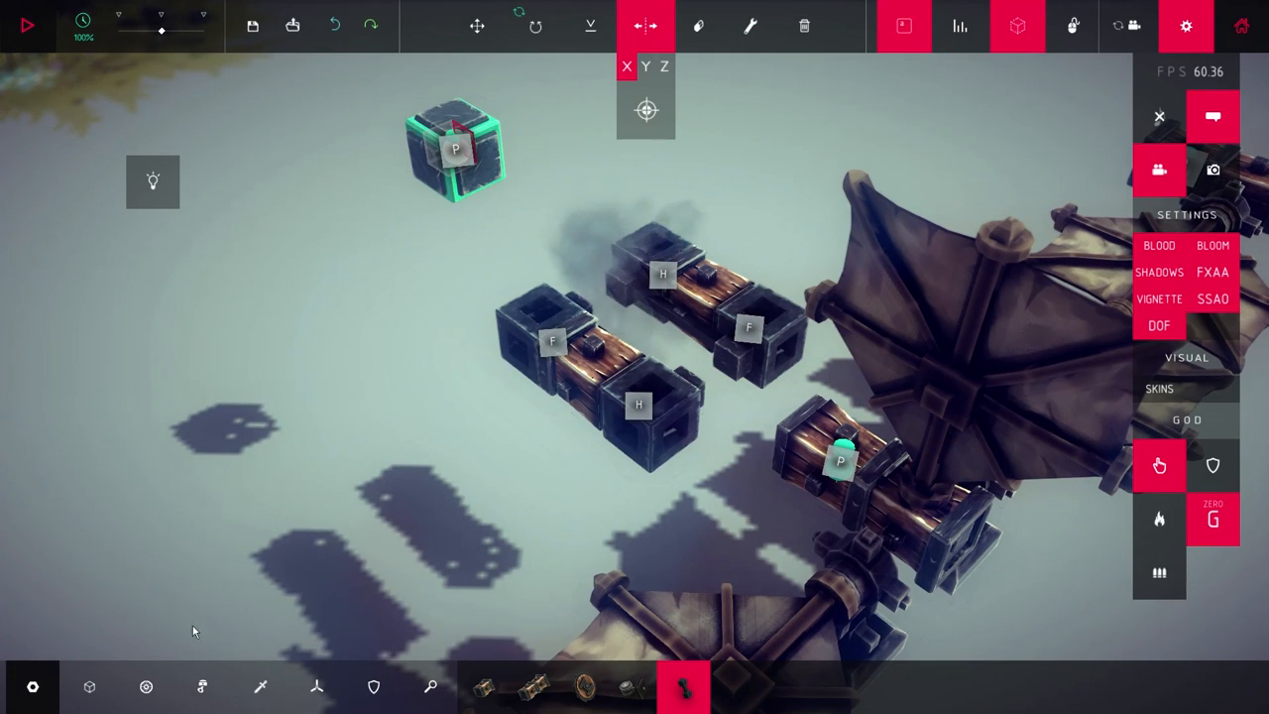
- Add a block to the piston controller rows and check the new piston extends on G
{"action": "left_click", "coordinate": [203, 687]}
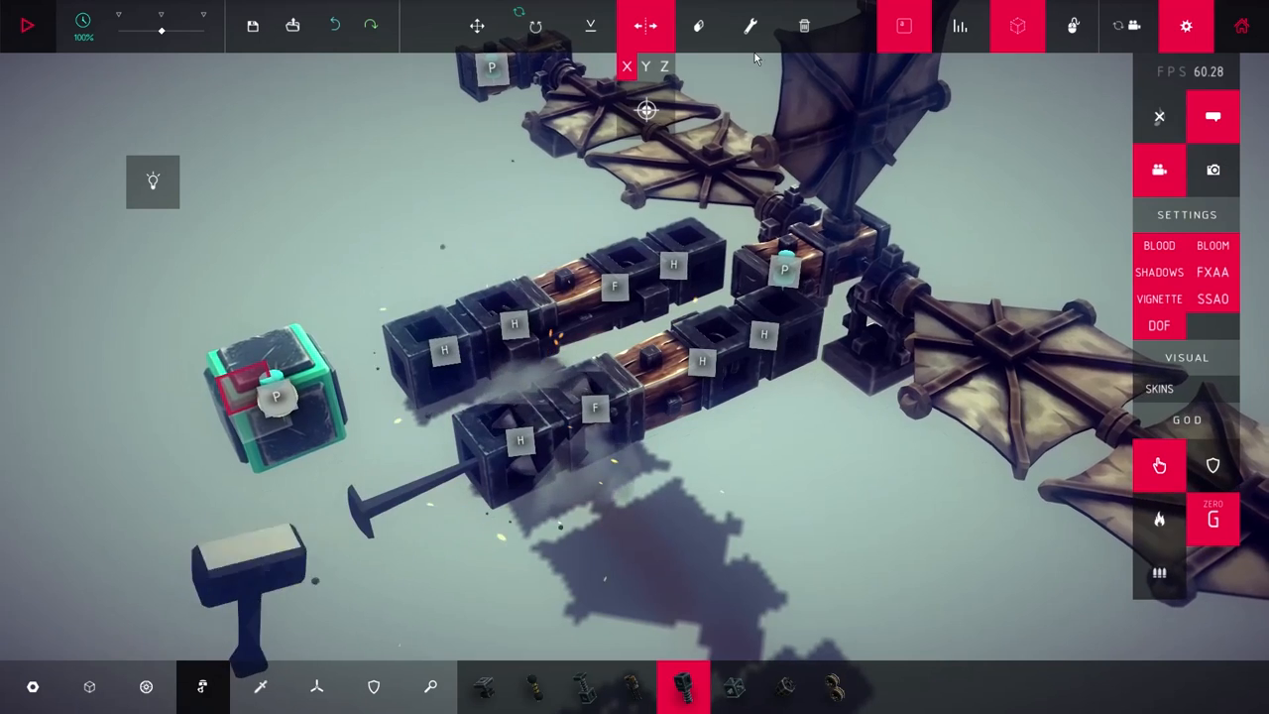
{"action": "left_click", "coordinate": [444, 355]}
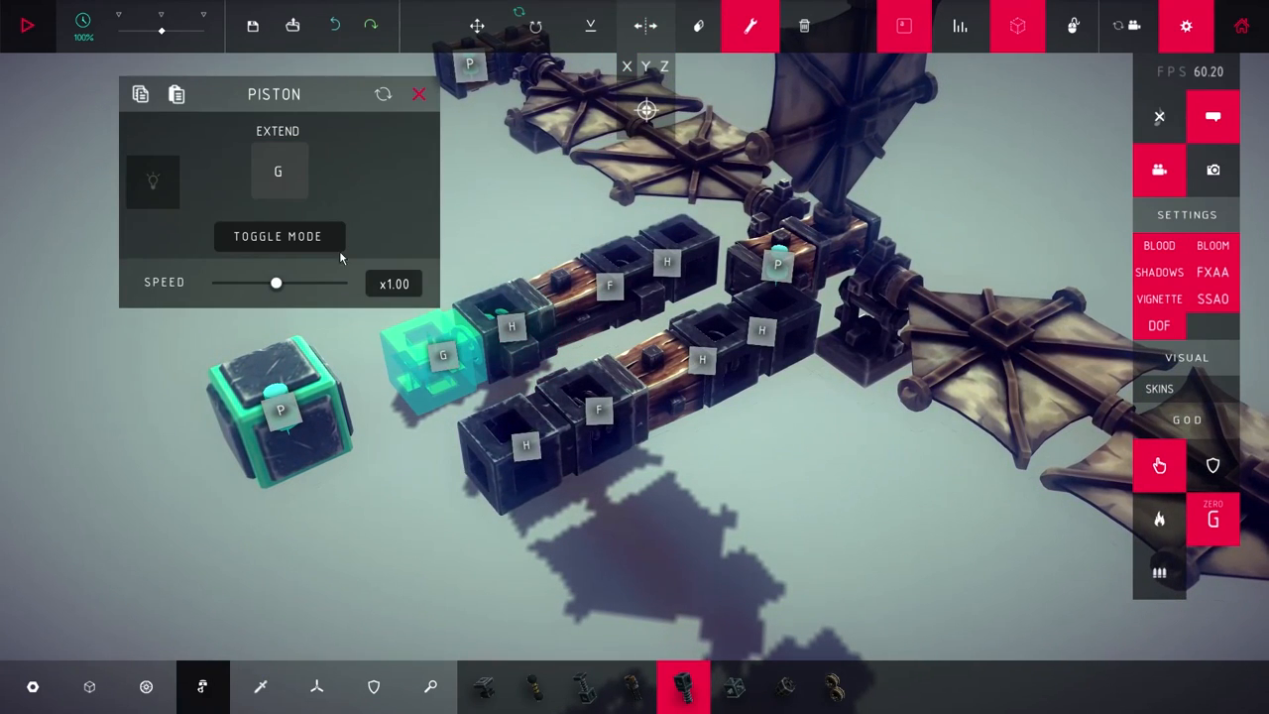